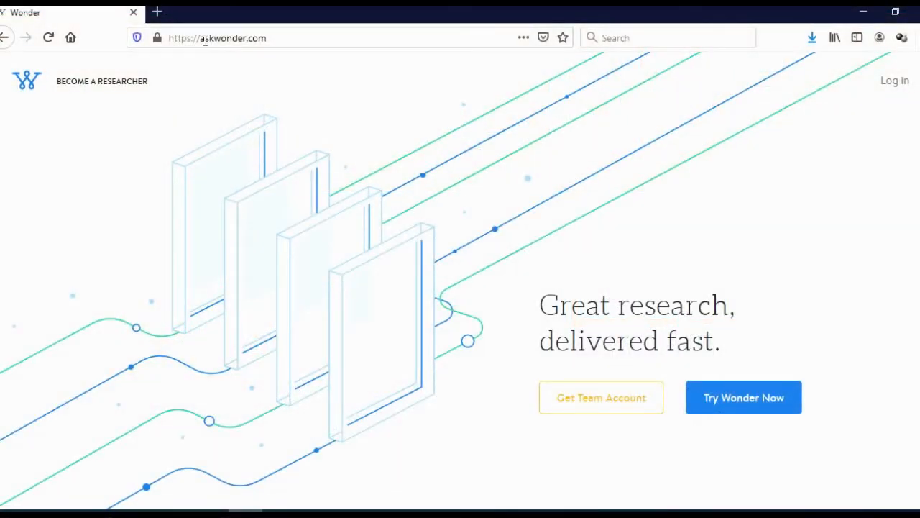
pyautogui.moveTo(460, 372)
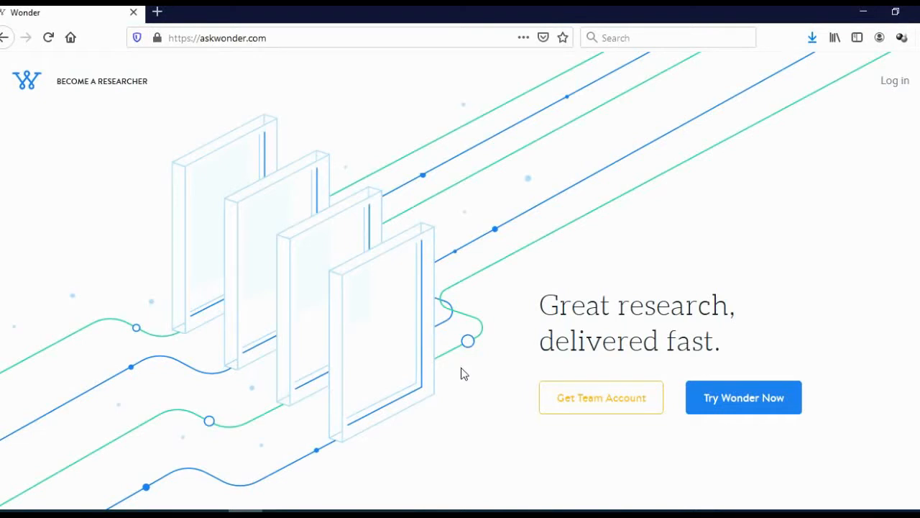
pyautogui.moveTo(475, 343)
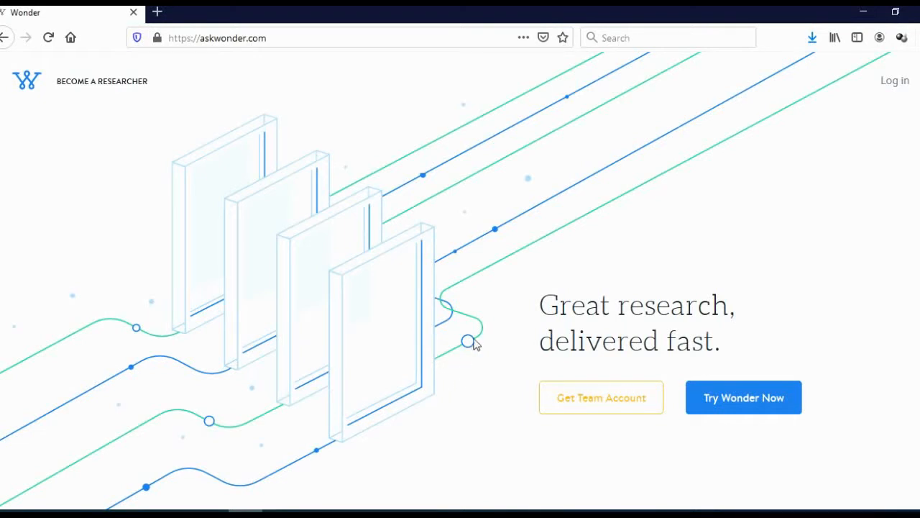
pyautogui.moveTo(542, 306)
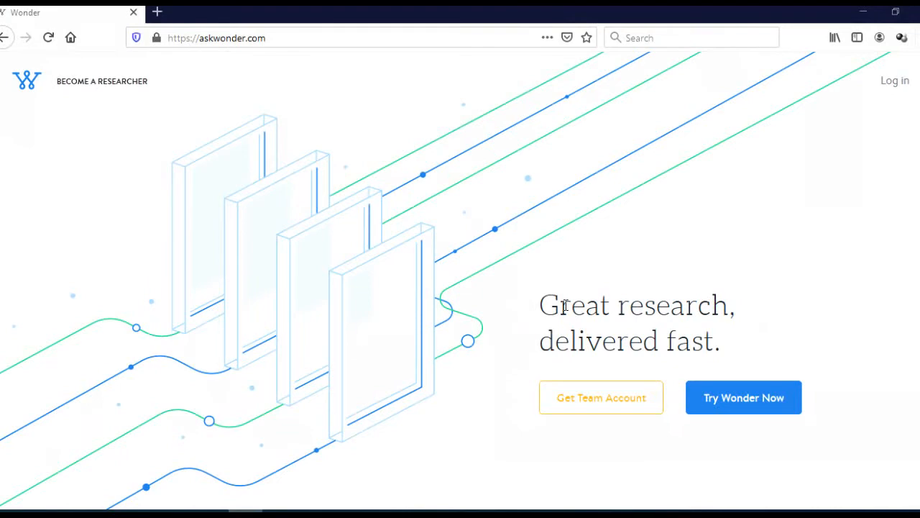
# - Scroll past the client logos to the 'Earn while you learn' banner and highlight its heading
pyautogui.scroll(-3)
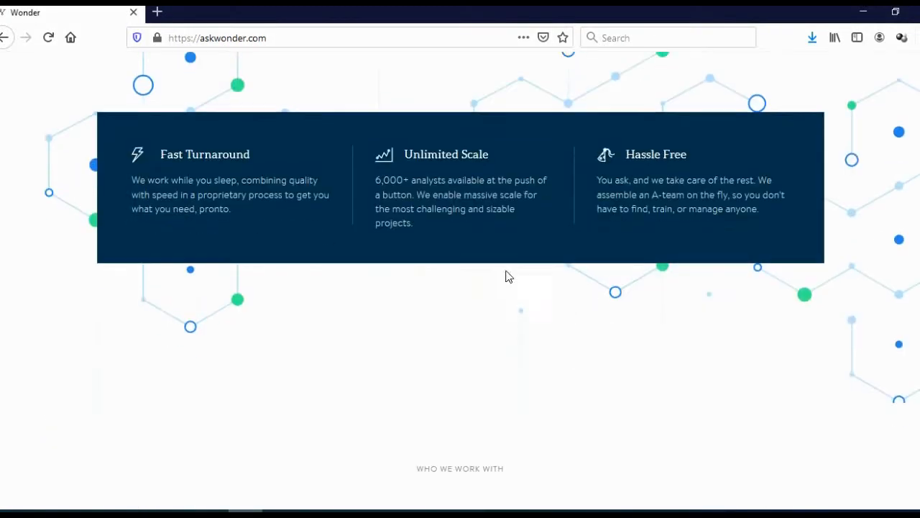
pyautogui.moveTo(374, 180); pyautogui.dragTo(431, 195)
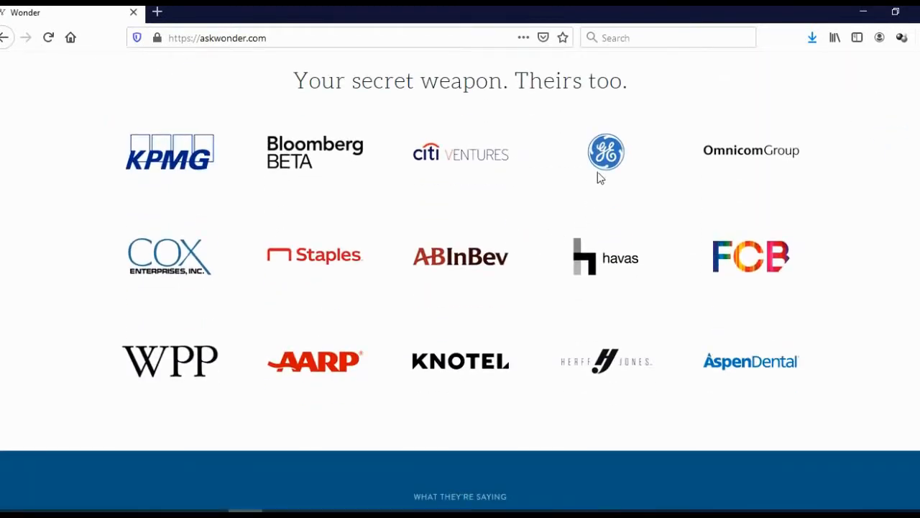
pyautogui.scroll(-3)
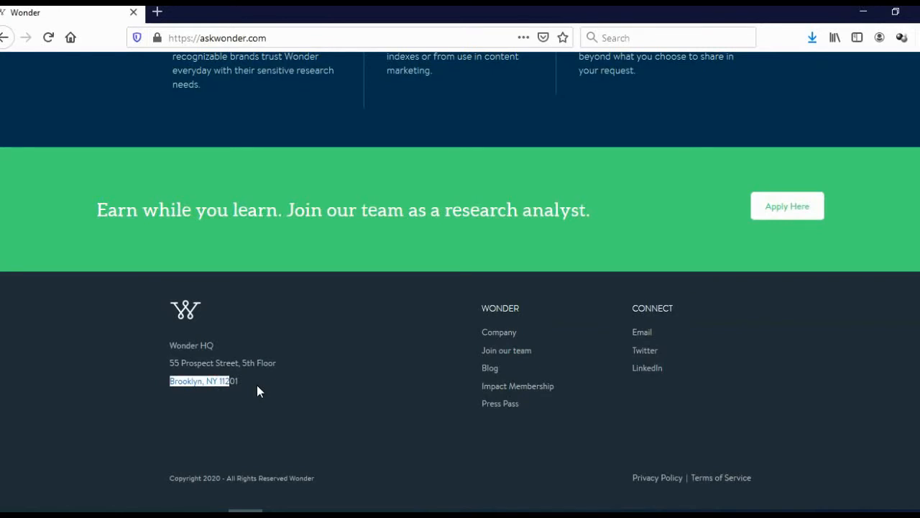
pyautogui.moveTo(263, 382)
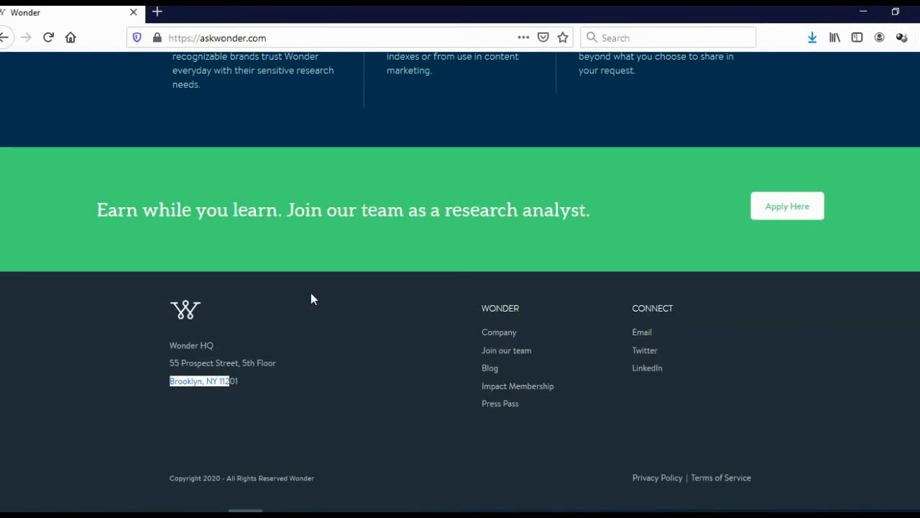
pyautogui.moveTo(98, 216)
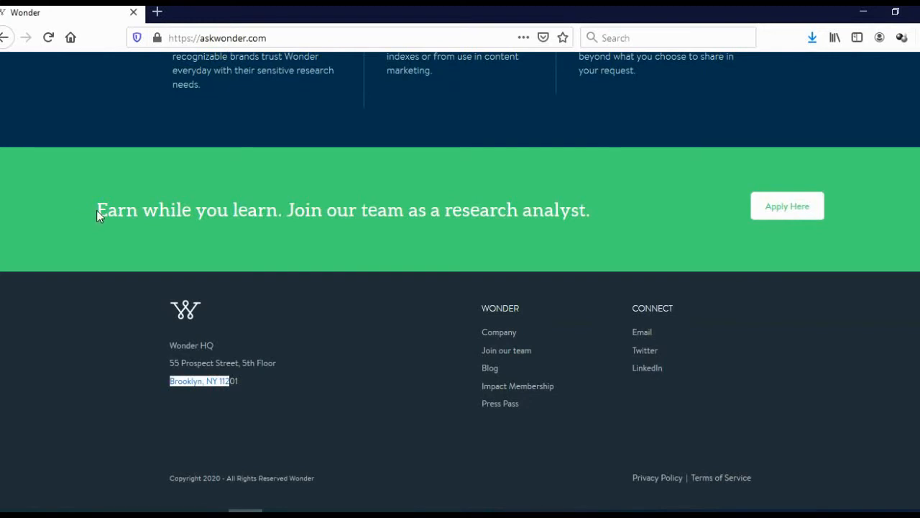
pyautogui.moveTo(97, 209); pyautogui.dragTo(279, 209)
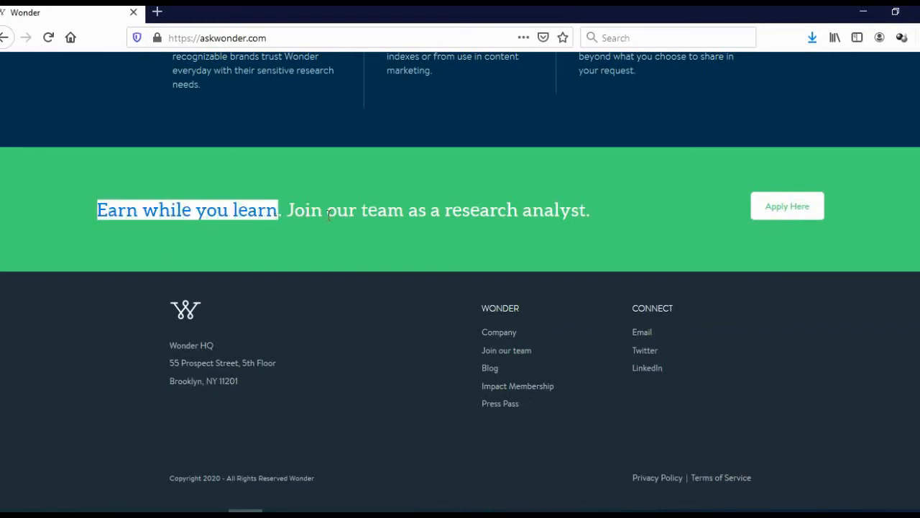
pyautogui.moveTo(637, 248)
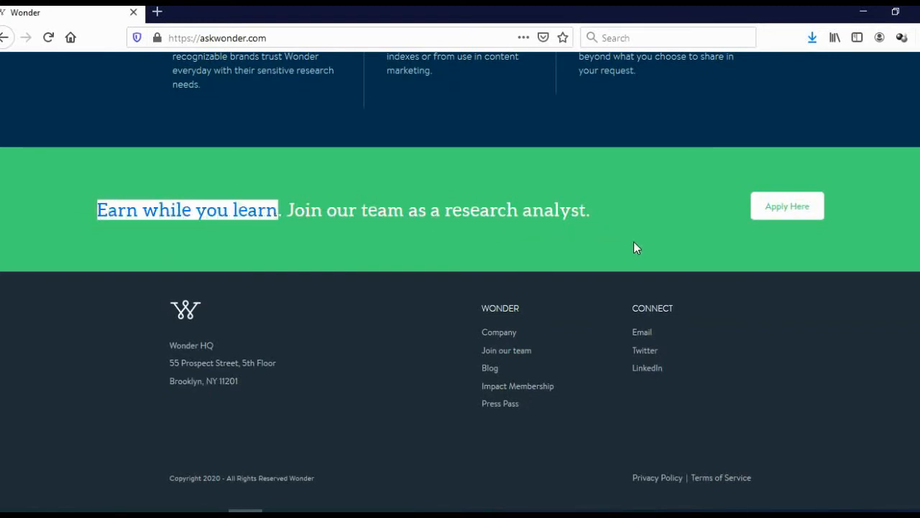
pyautogui.moveTo(787, 206)
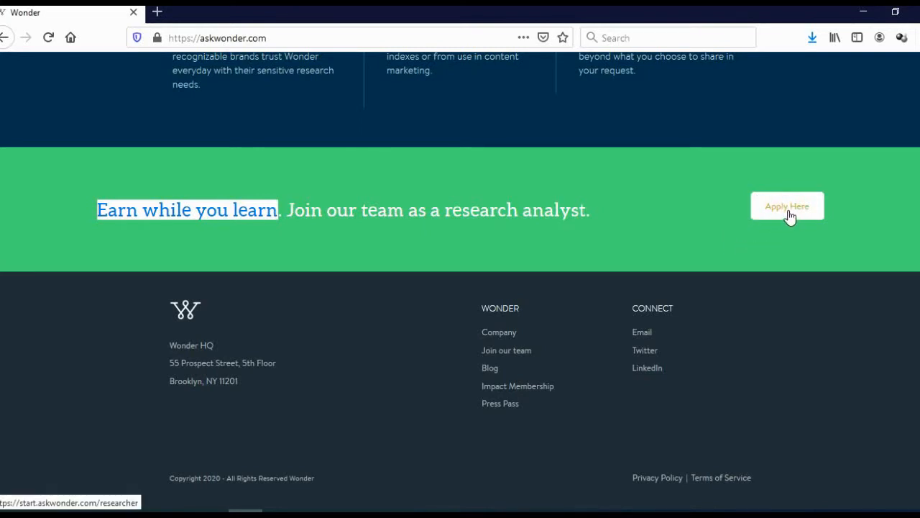
# - Open the researcher signup page via 'Apply Here' and reach the name, email, password and city fields
pyautogui.click(786, 206)
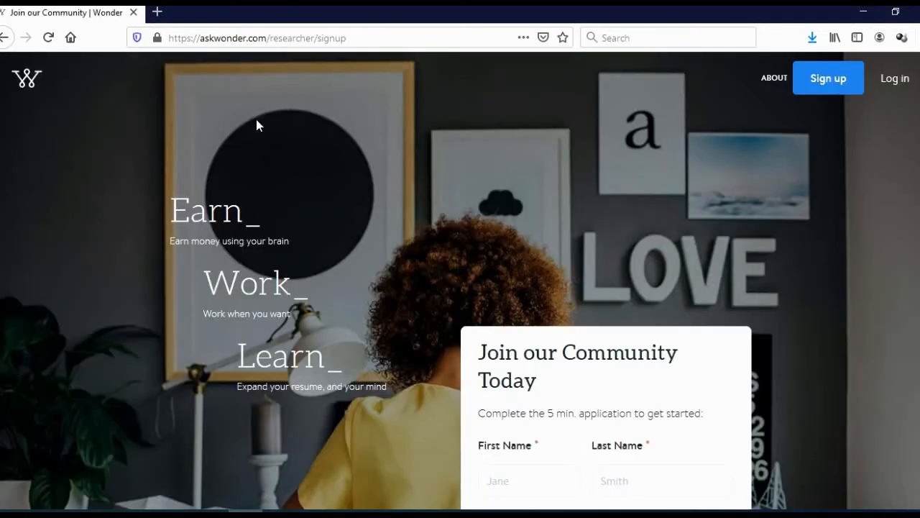
pyautogui.moveTo(246, 192)
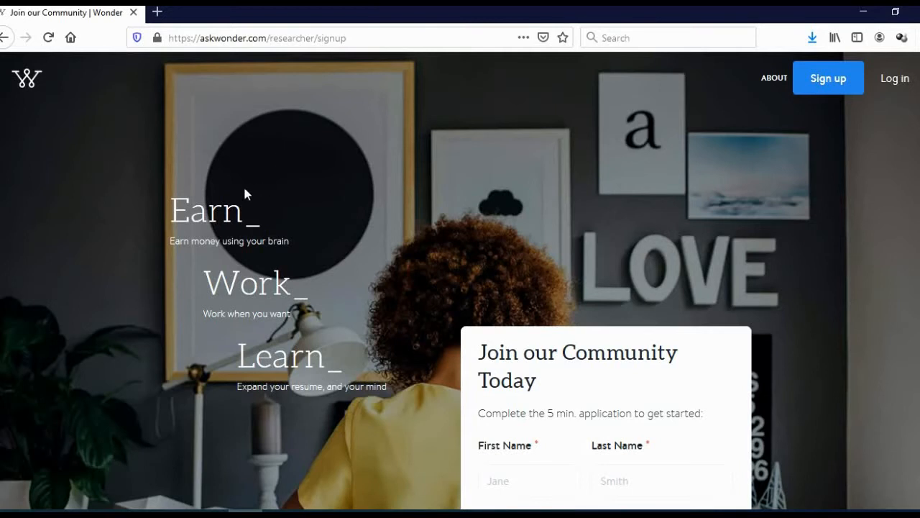
pyautogui.moveTo(247, 194)
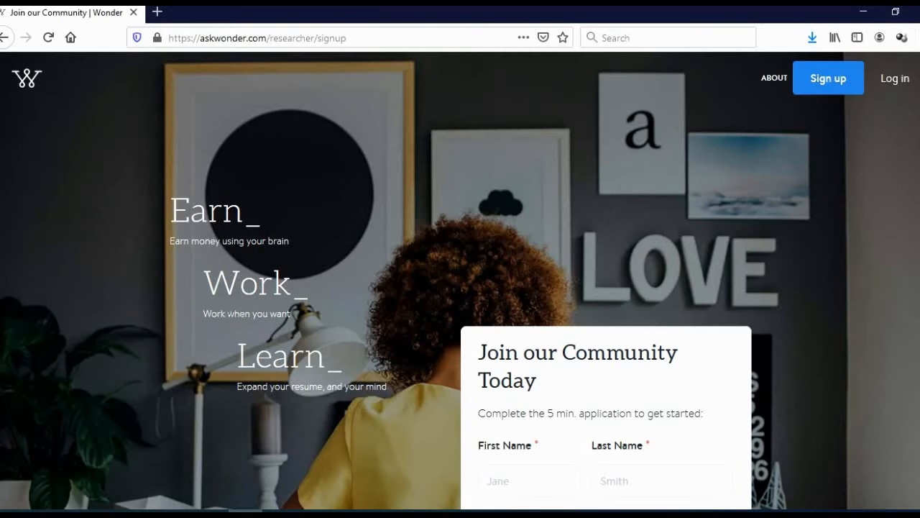
pyautogui.moveTo(259, 406)
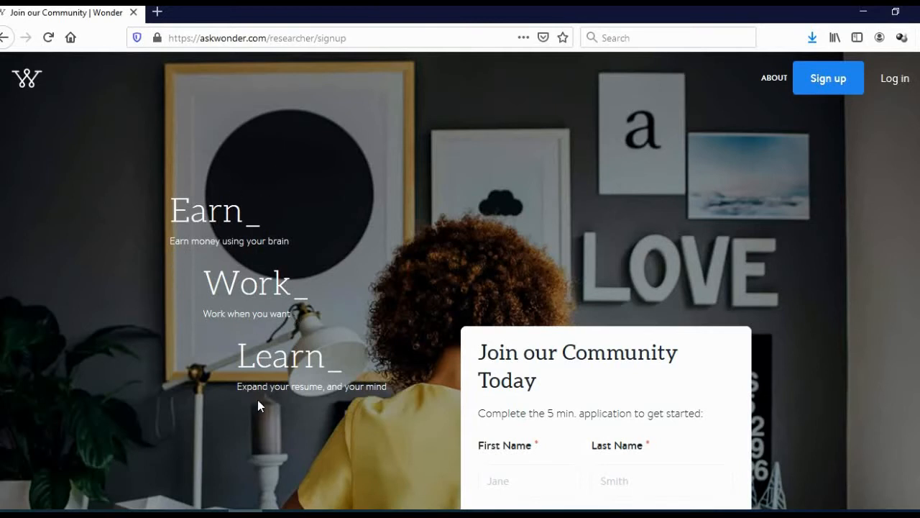
pyautogui.moveTo(394, 301)
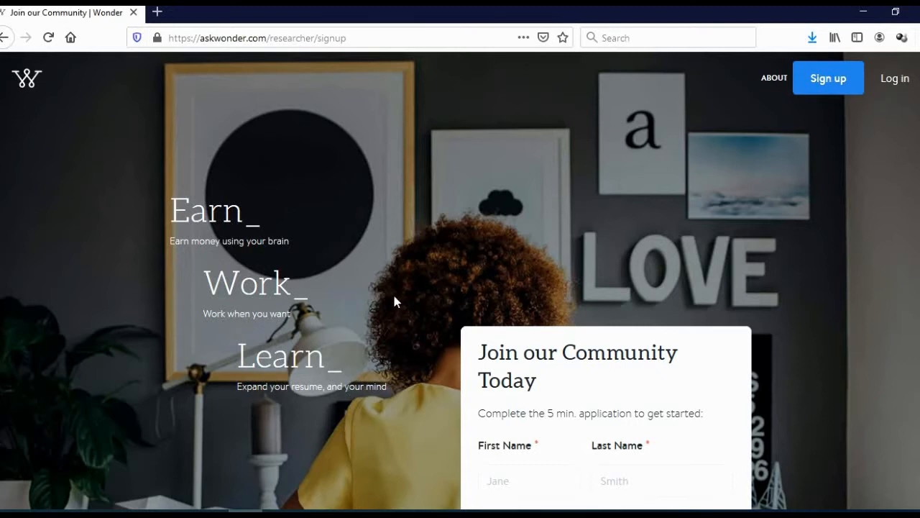
pyautogui.scroll(-3)
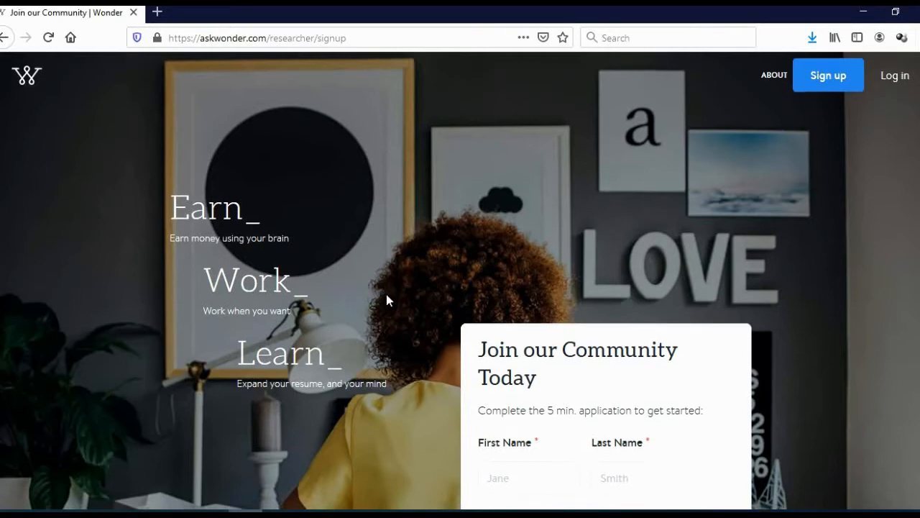
pyautogui.scroll(-3)
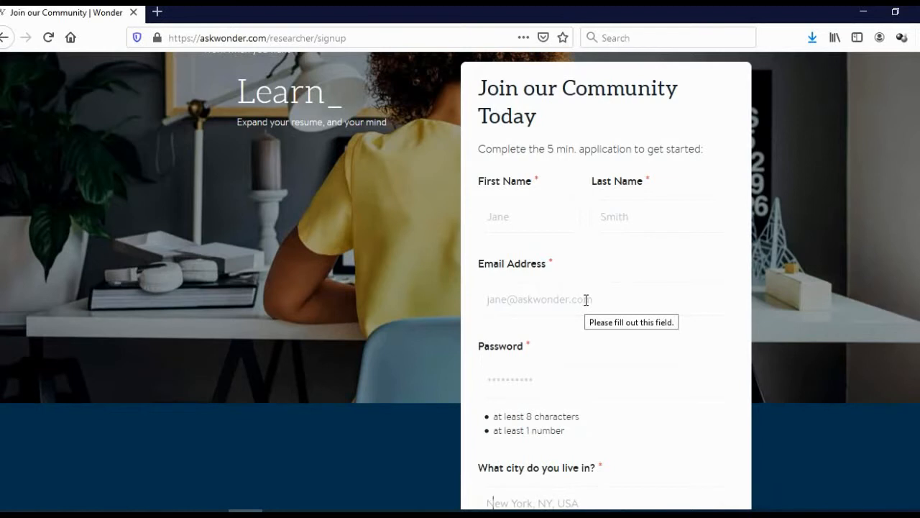
# - Enter 'be' in the city field to see suggestions, then continue down to a researcher testimonial
pyautogui.scroll(-3)
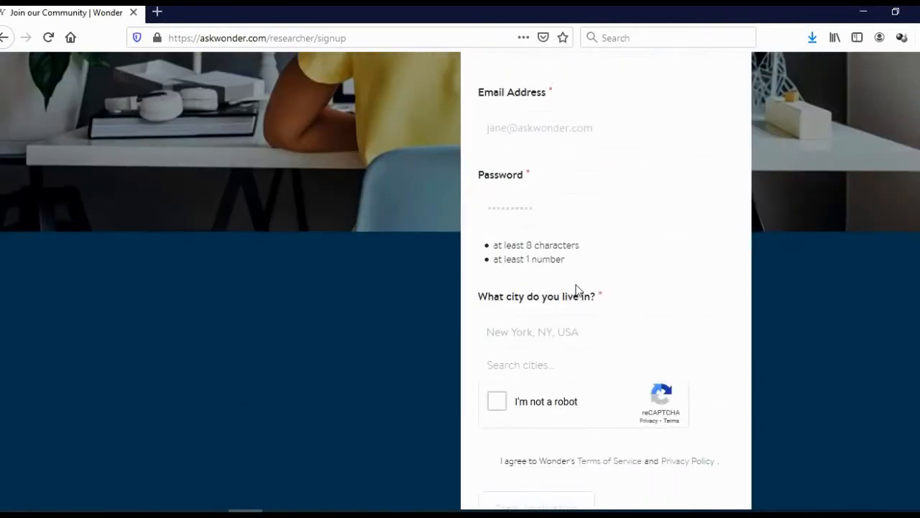
pyautogui.scroll(-3)
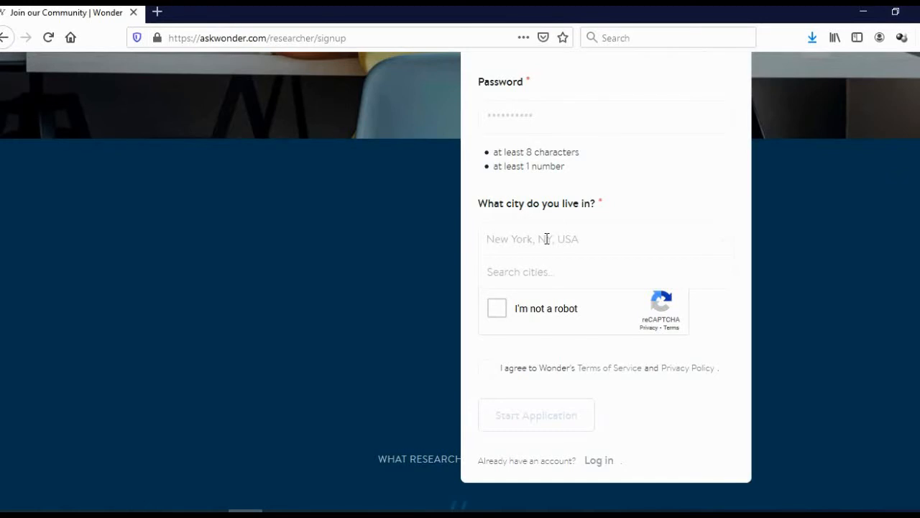
pyautogui.write('be')
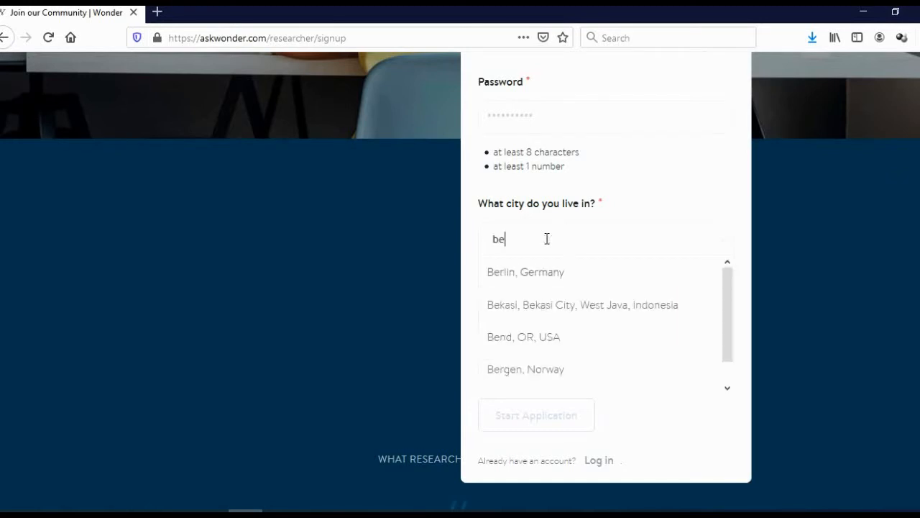
pyautogui.moveTo(545, 286)
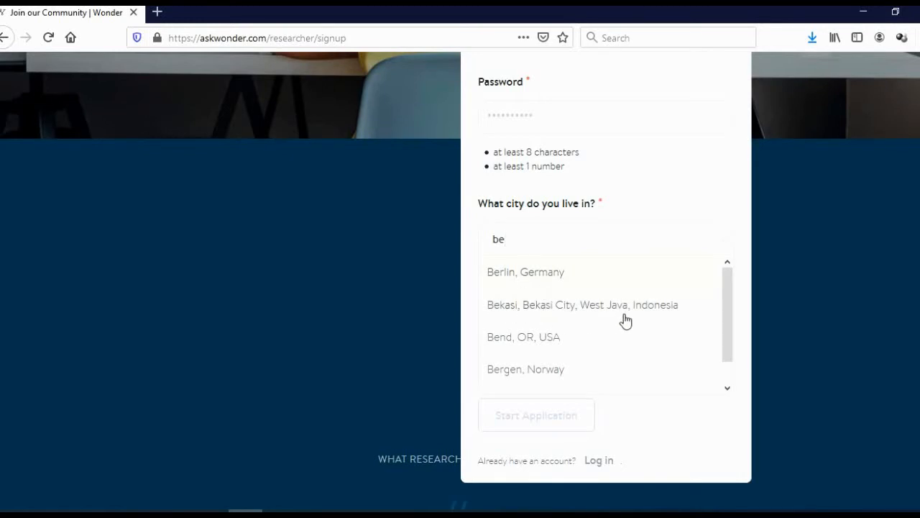
pyautogui.moveTo(561, 363)
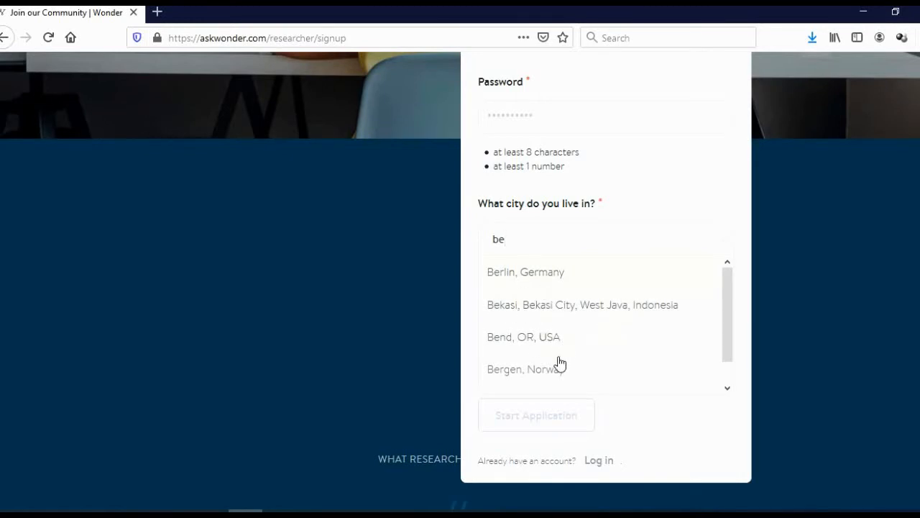
pyautogui.scroll(-3)
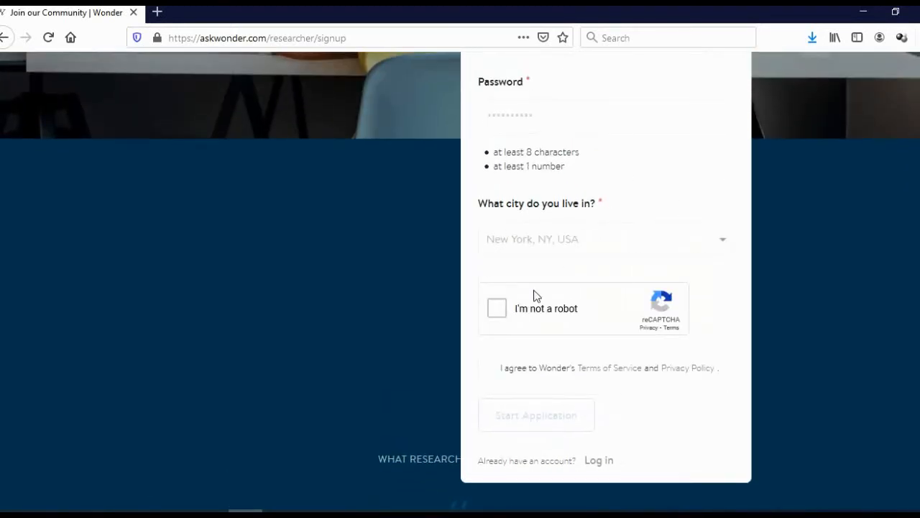
pyautogui.scroll(-3)
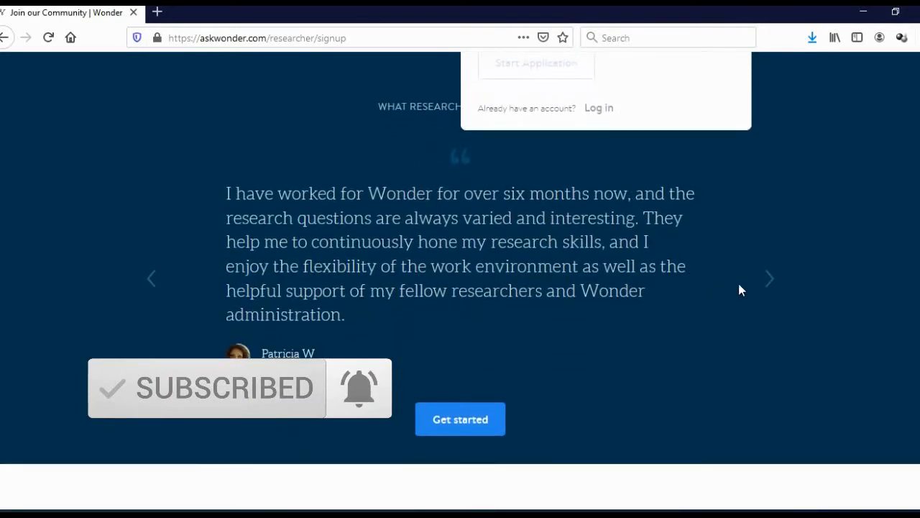
# - Advance the testimonial carousel to the next researcher, then move down to Popular Research Requests
pyautogui.click(768, 279)
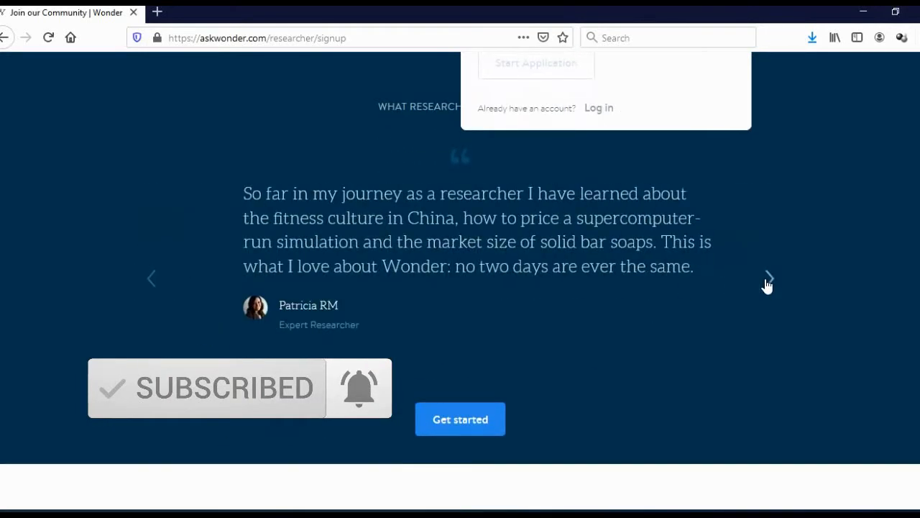
pyautogui.scroll(-3)
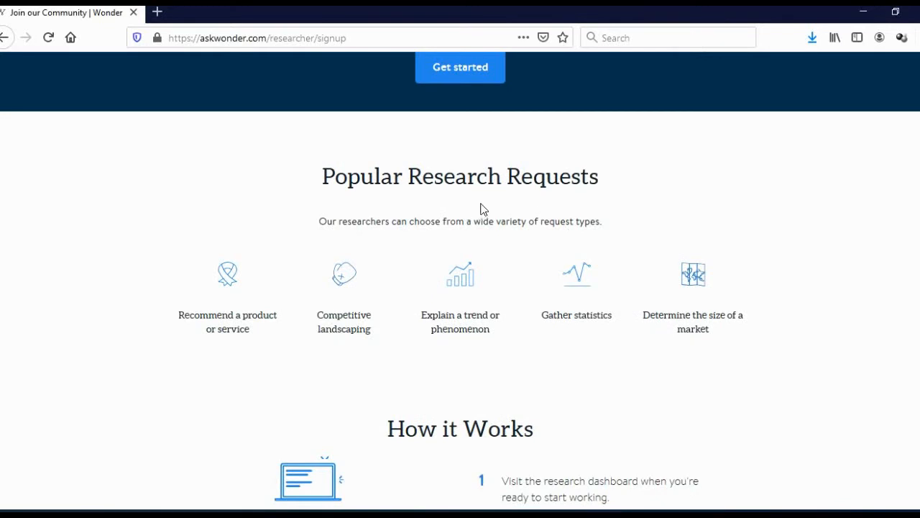
pyautogui.moveTo(480, 207)
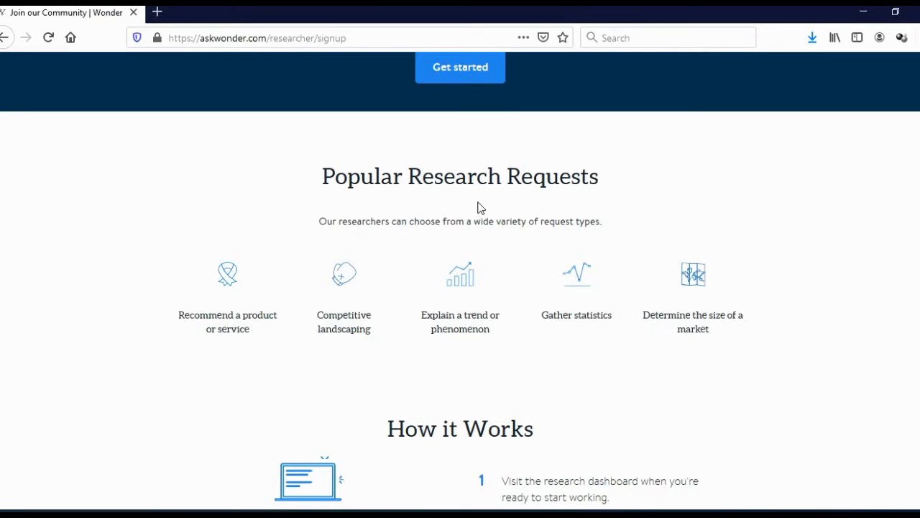
pyautogui.moveTo(462, 209)
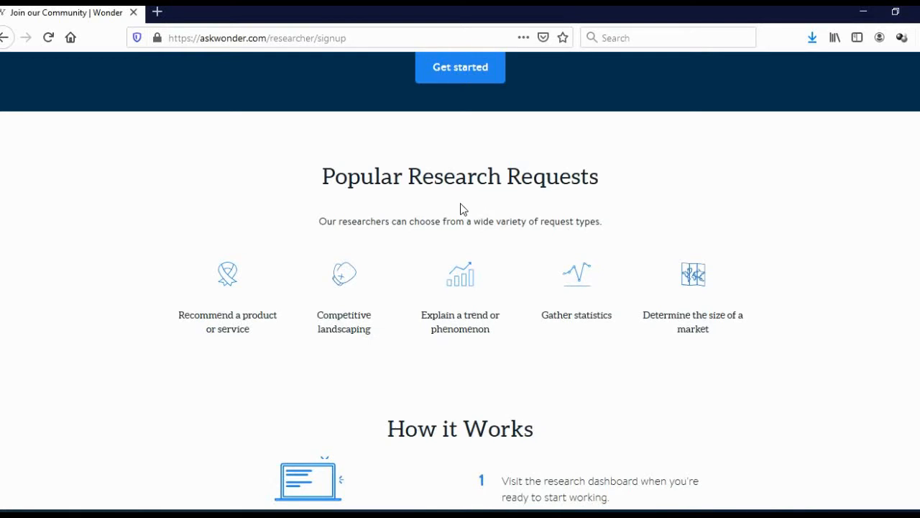
pyautogui.moveTo(189, 316)
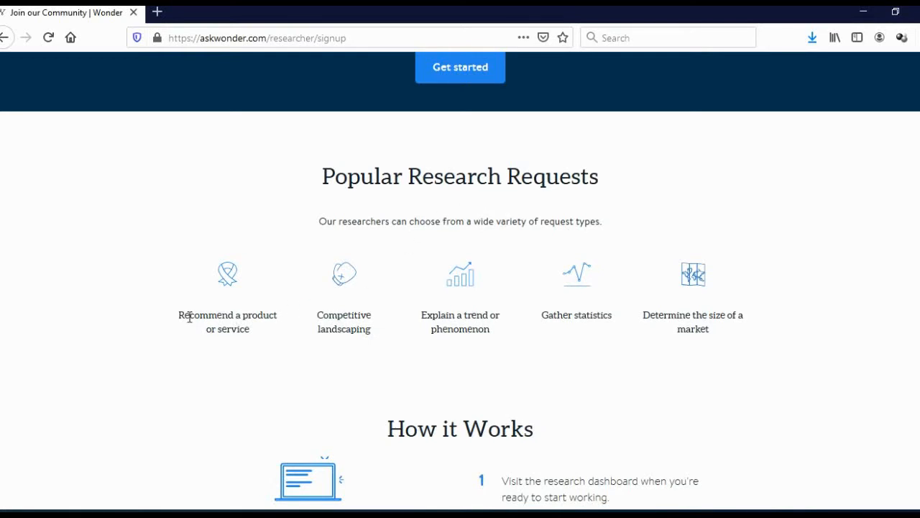
pyautogui.moveTo(309, 328)
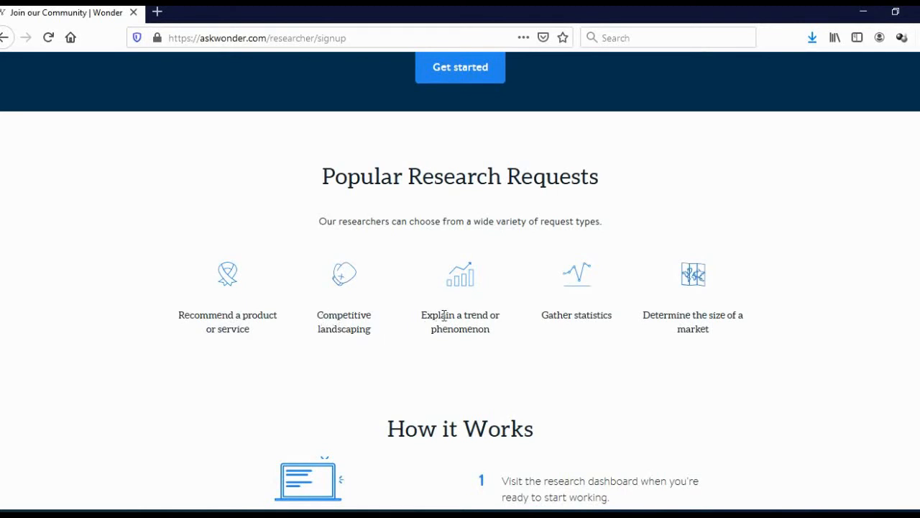
pyautogui.moveTo(552, 319)
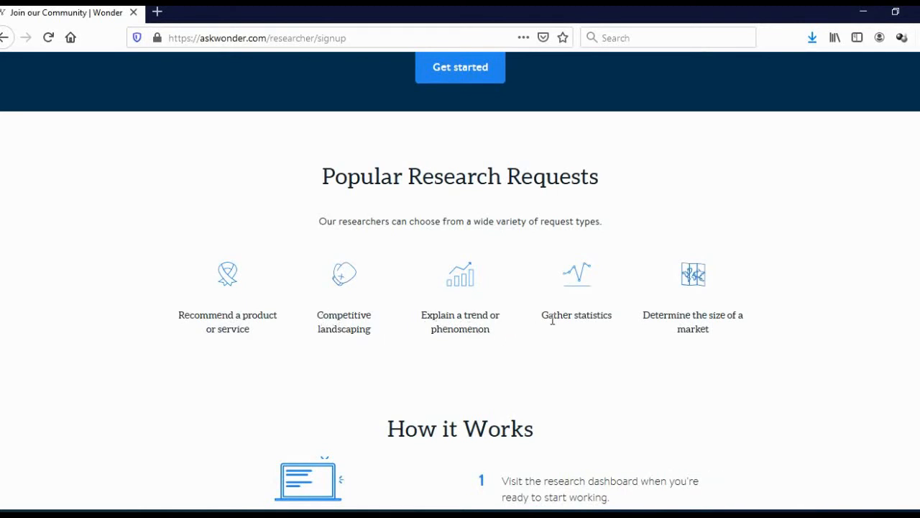
pyautogui.moveTo(717, 322)
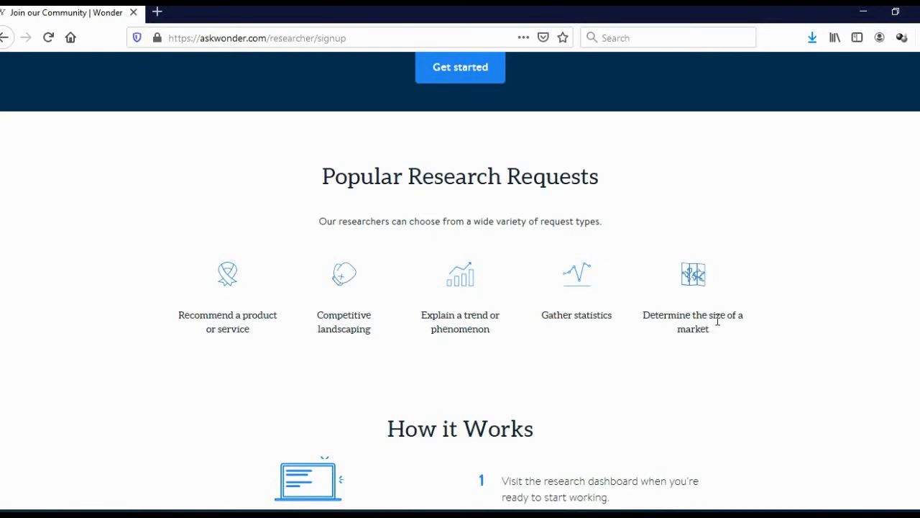
pyautogui.scroll(-3)
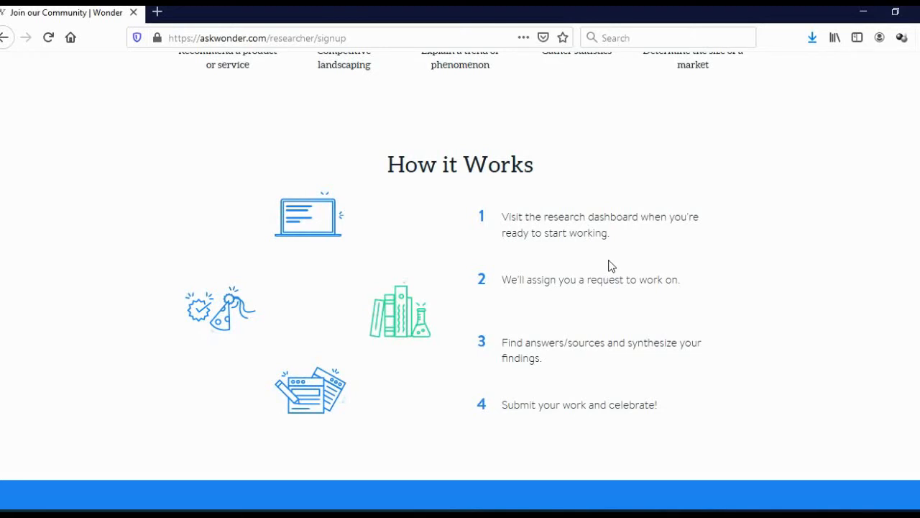
pyautogui.moveTo(614, 259)
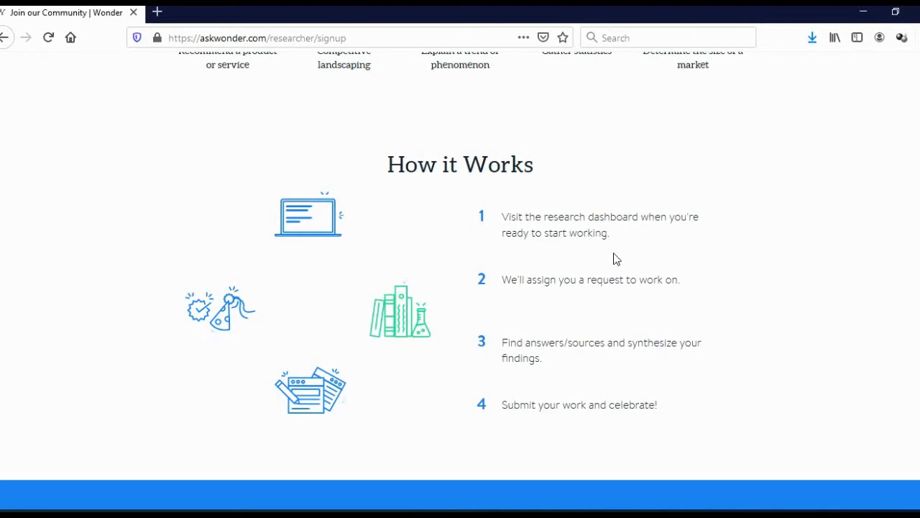
pyautogui.moveTo(580, 293)
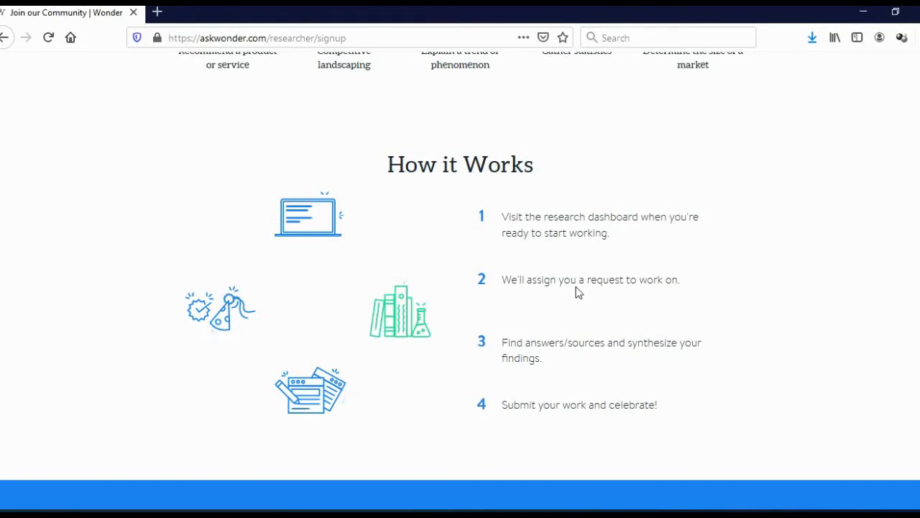
# - Scroll the signup page through How it Works to the apply, get accepted, start researching steps
pyautogui.scroll(-3)
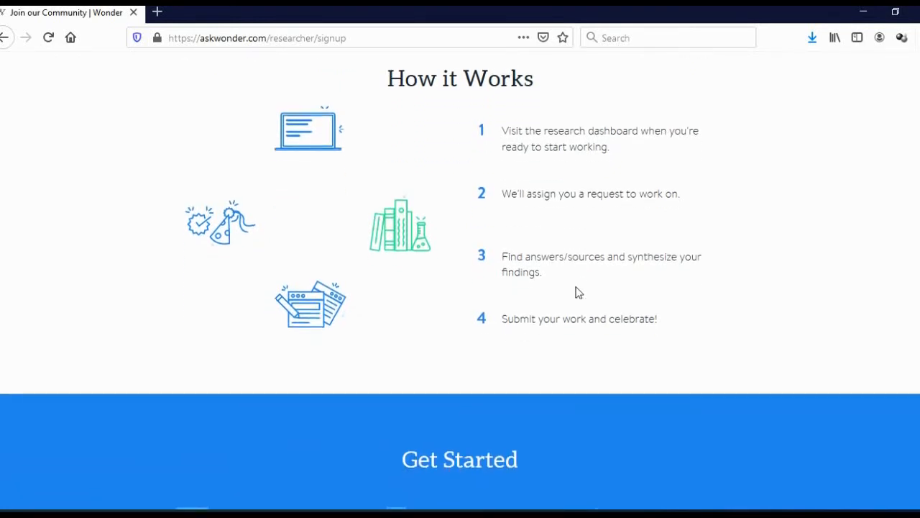
pyautogui.scroll(-3)
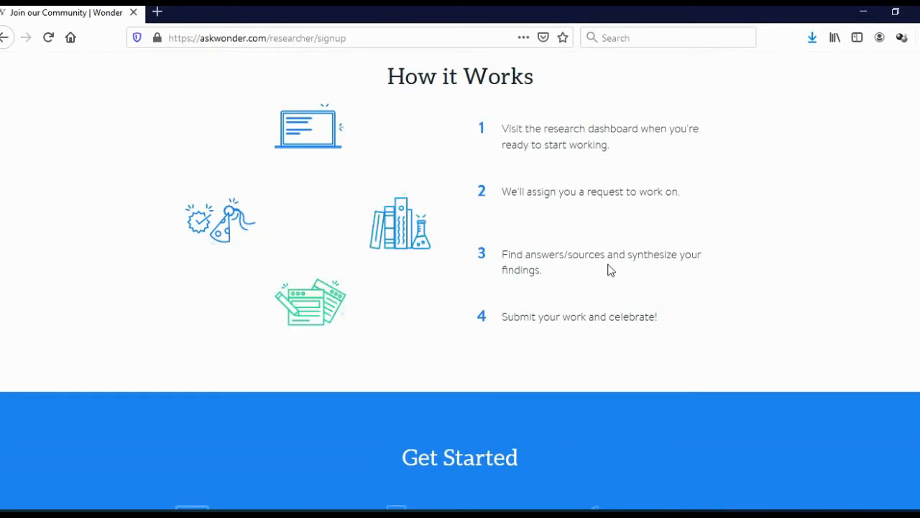
pyautogui.moveTo(606, 272)
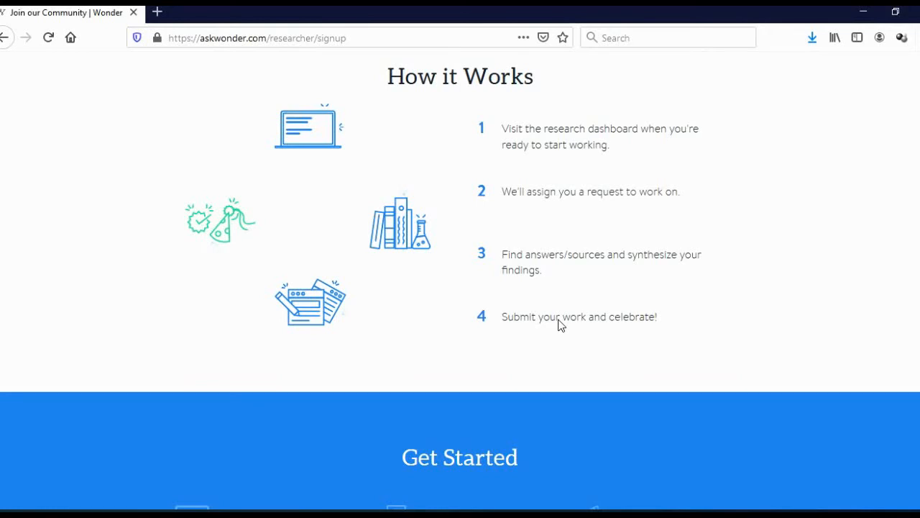
pyautogui.scroll(-3)
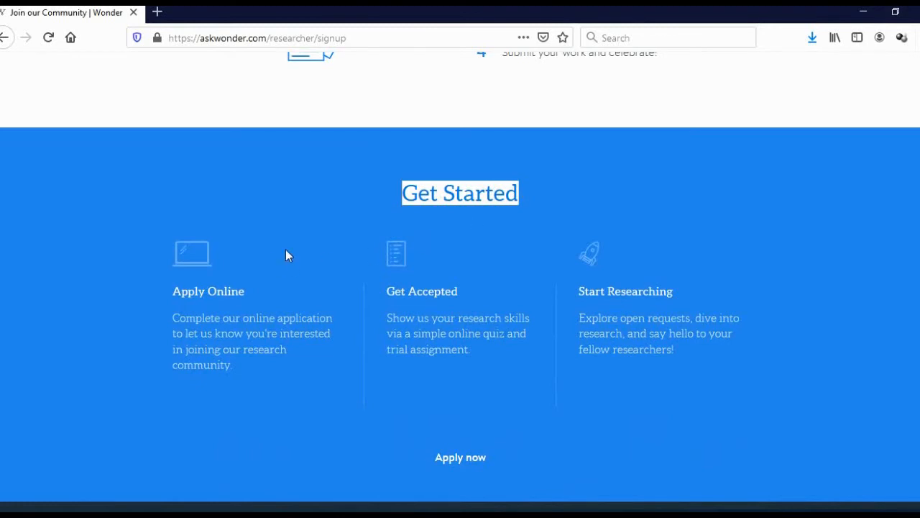
pyautogui.moveTo(300, 251)
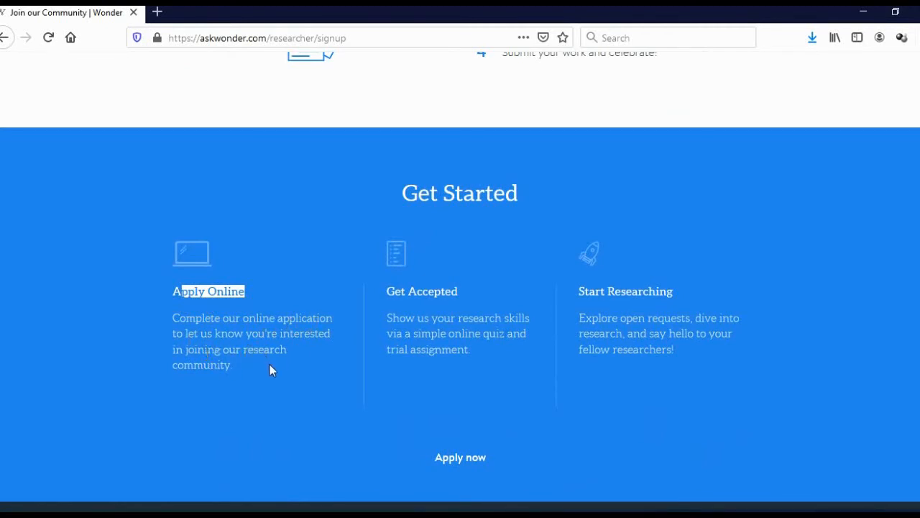
pyautogui.moveTo(316, 361)
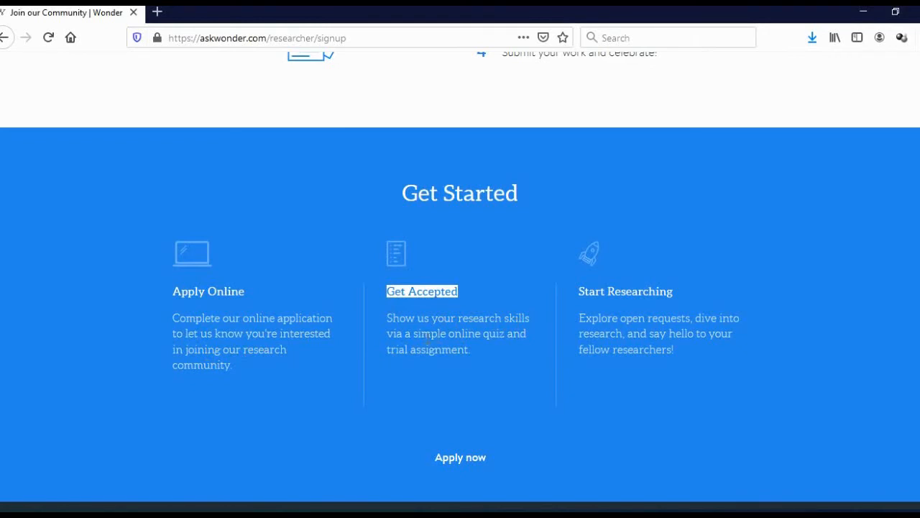
pyautogui.moveTo(440, 367)
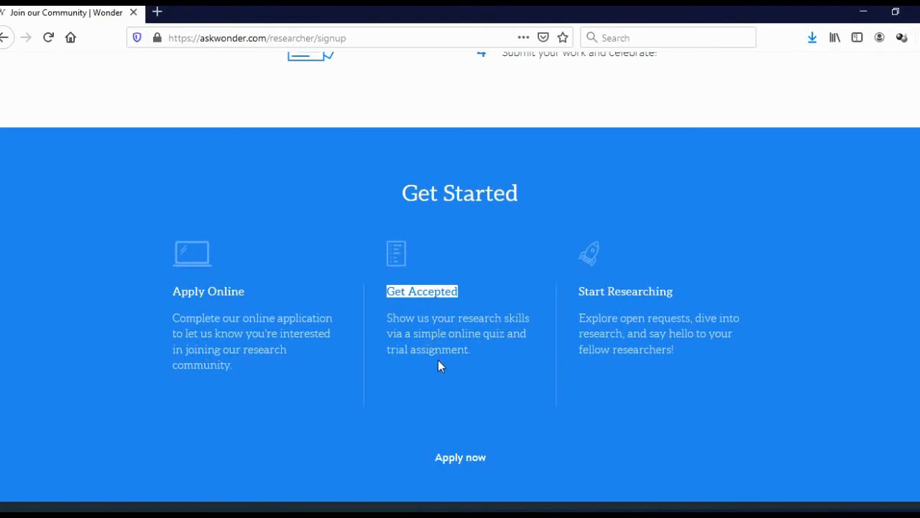
pyautogui.moveTo(489, 361)
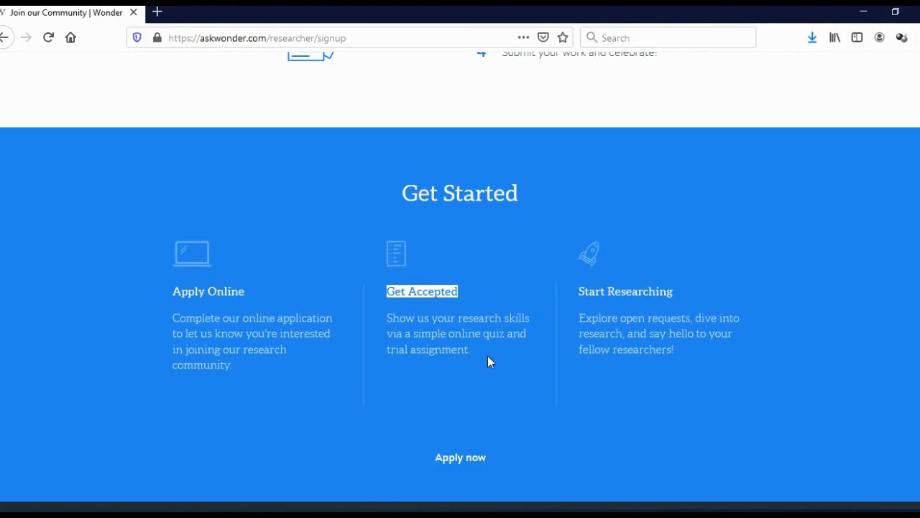
pyautogui.moveTo(578, 304)
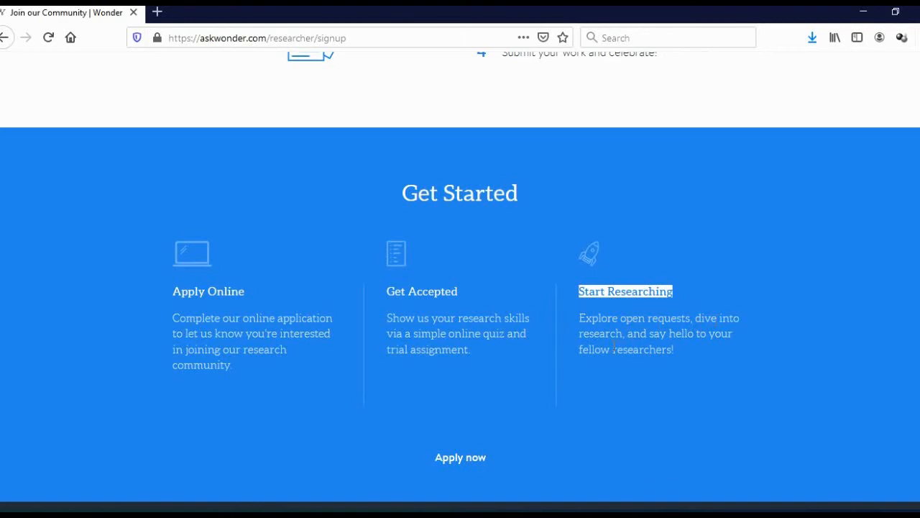
pyautogui.moveTo(628, 379)
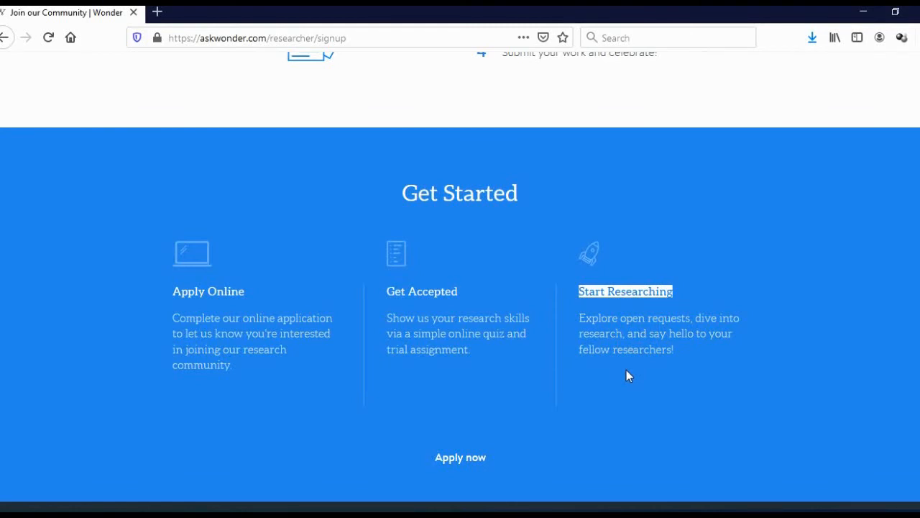
# - Go back to the askwonder.com homepage and list the Data / Statistics example questions
pyautogui.click(6, 37)
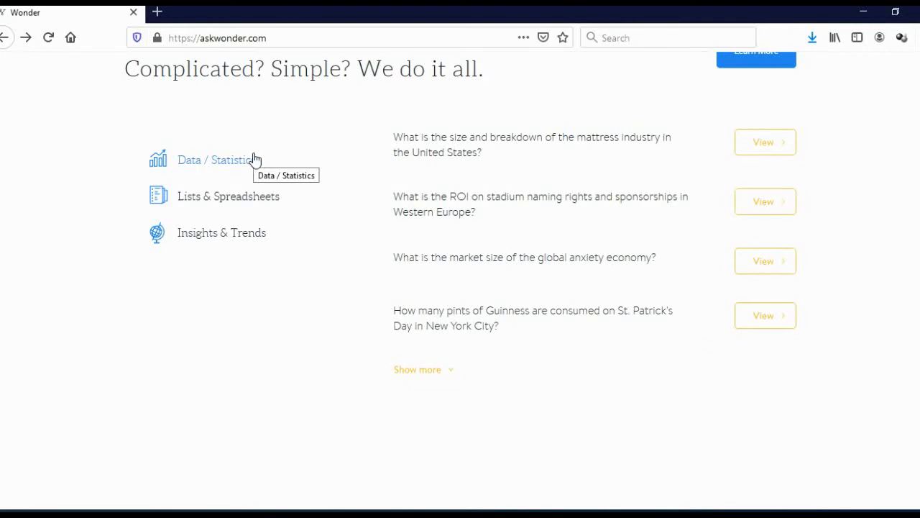
pyautogui.moveTo(215, 191)
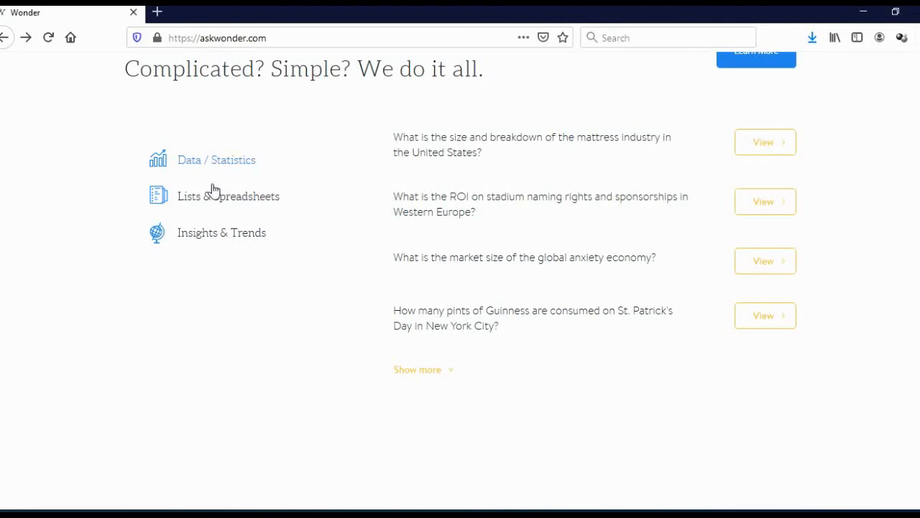
pyautogui.moveTo(237, 241)
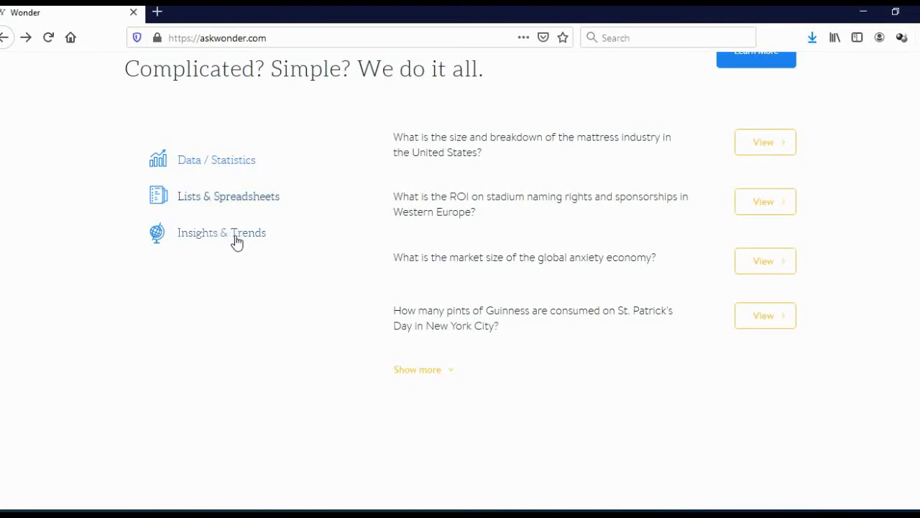
pyautogui.moveTo(459, 145)
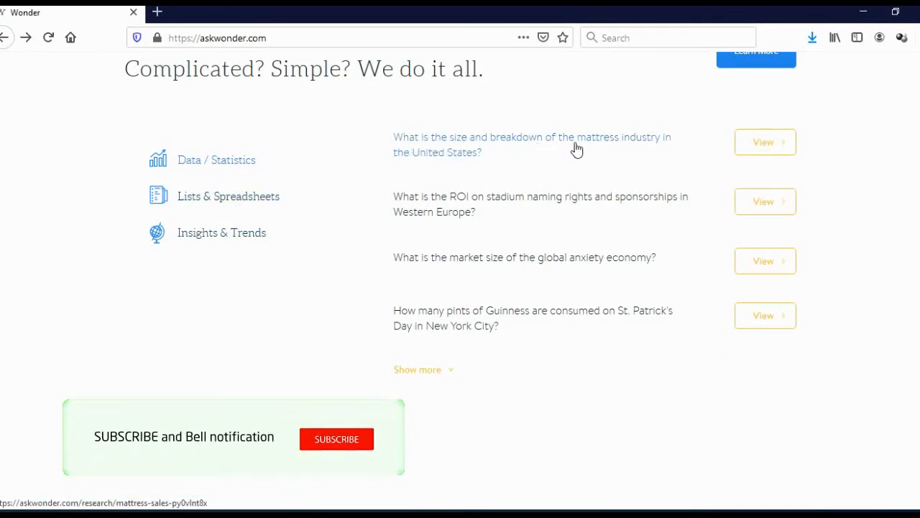
pyautogui.click(337, 439)
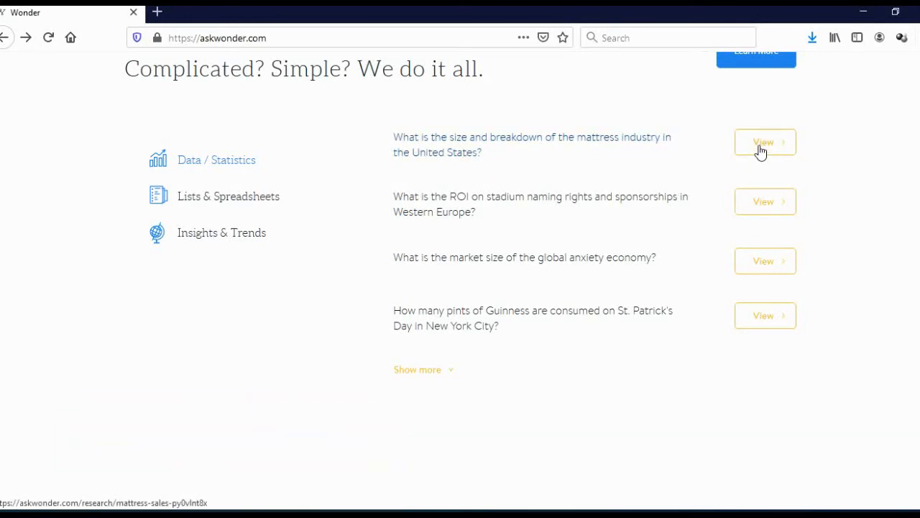
# - Open the Mattress Sales report, select the first contributor's name, and read the Part 01 market-size findings
pyautogui.click(764, 142)
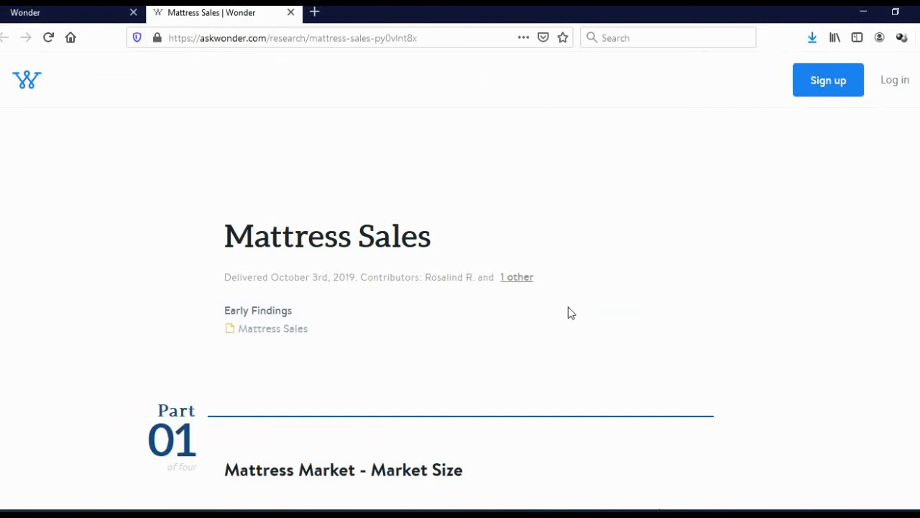
pyautogui.moveTo(422, 309)
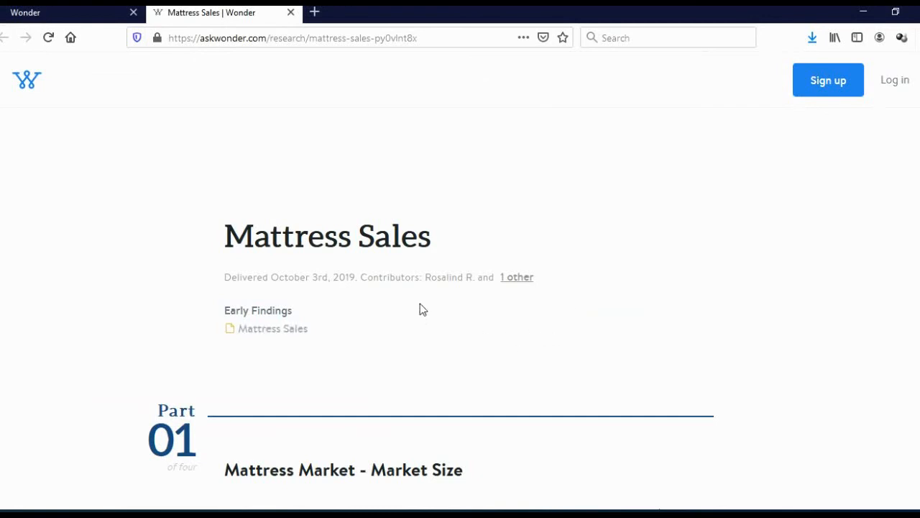
pyautogui.doubleClick(450, 277)
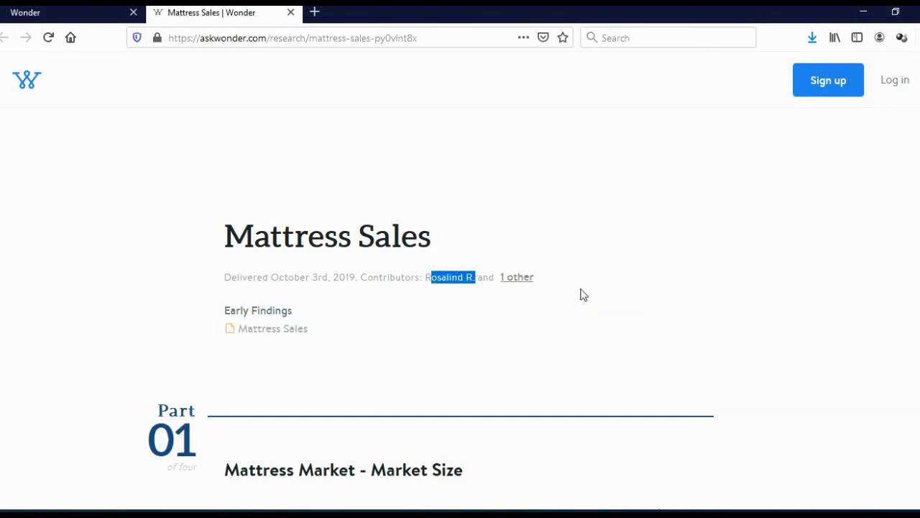
pyautogui.scroll(-3)
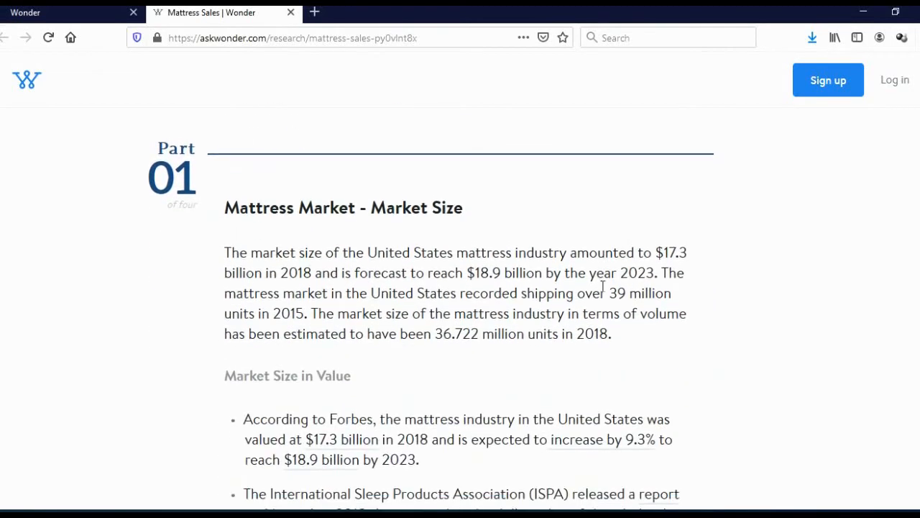
pyautogui.scroll(-3)
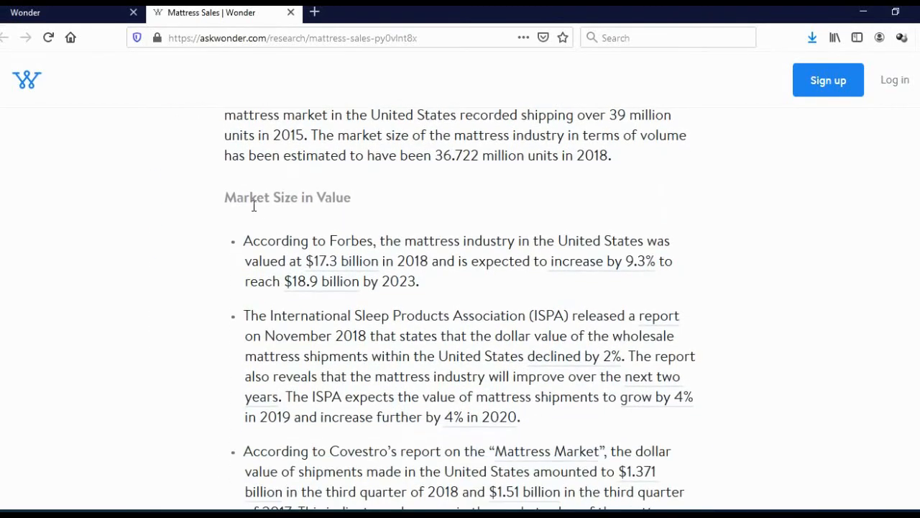
pyautogui.scroll(-3)
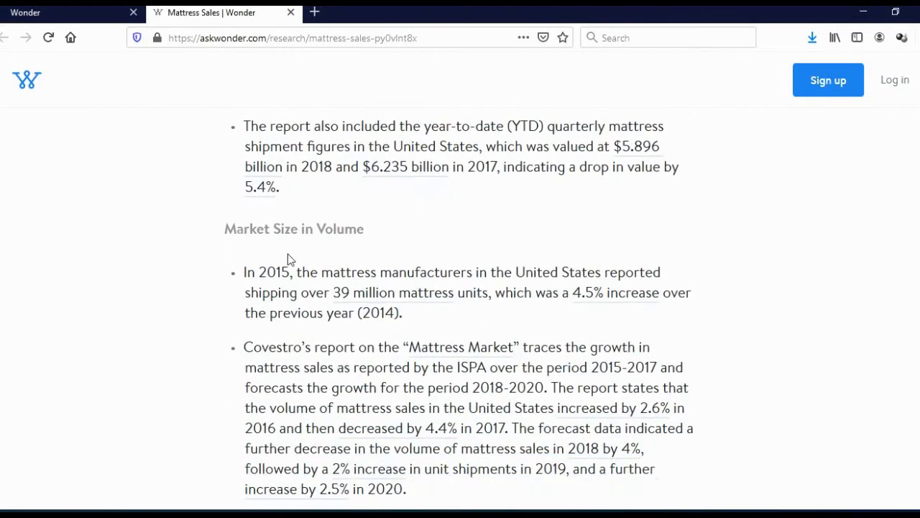
pyautogui.scroll(-3)
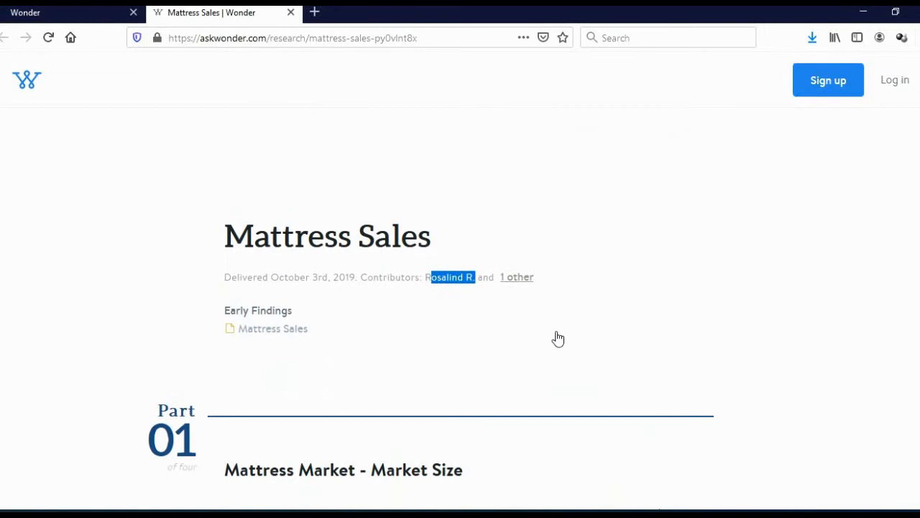
pyautogui.moveTo(554, 358)
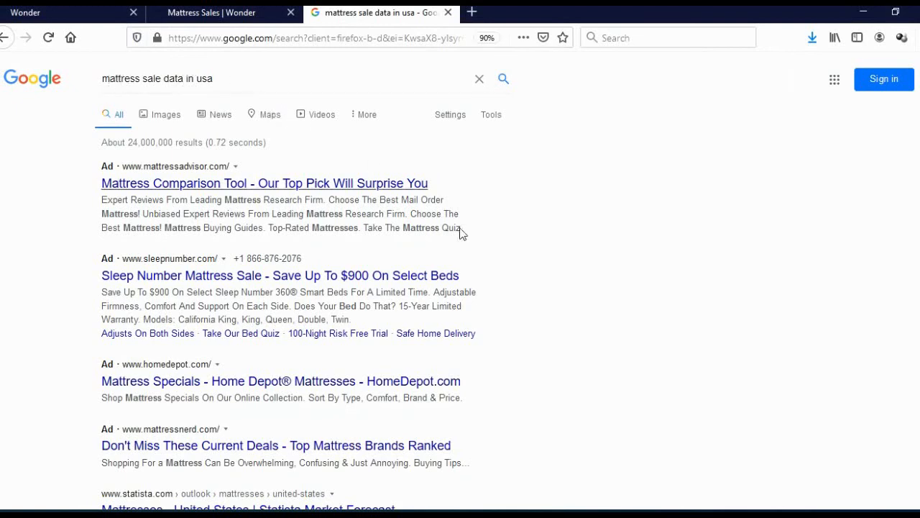
# - Browse the Google results for 'mattress sale data in usa' past Statista and IBISWorld
pyautogui.scroll(-3)
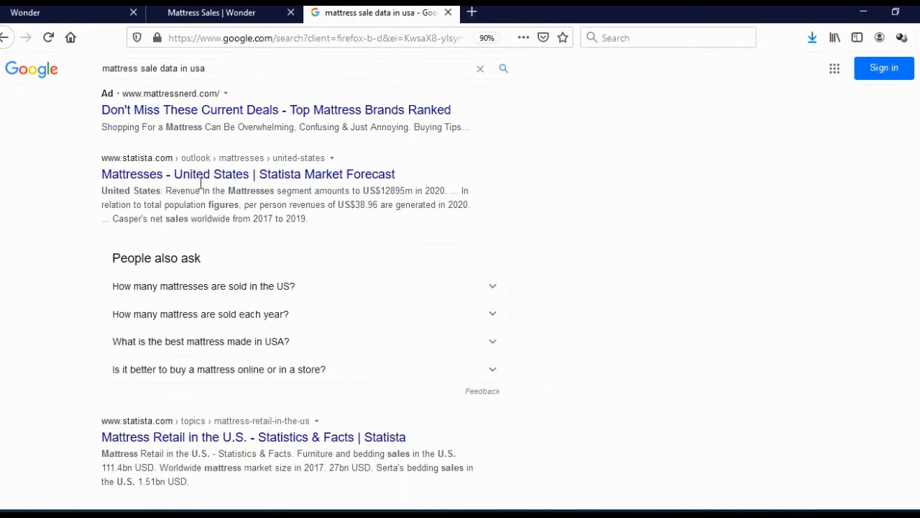
pyautogui.moveTo(142, 185)
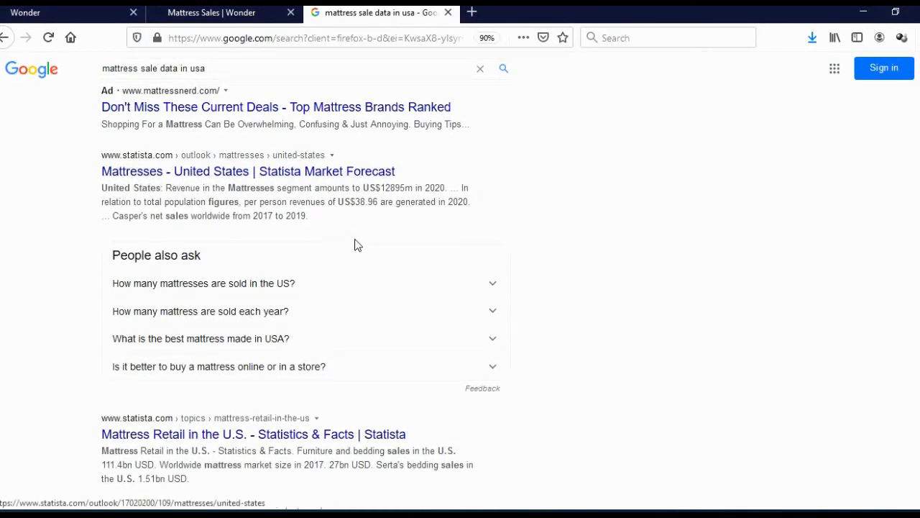
pyautogui.scroll(-3)
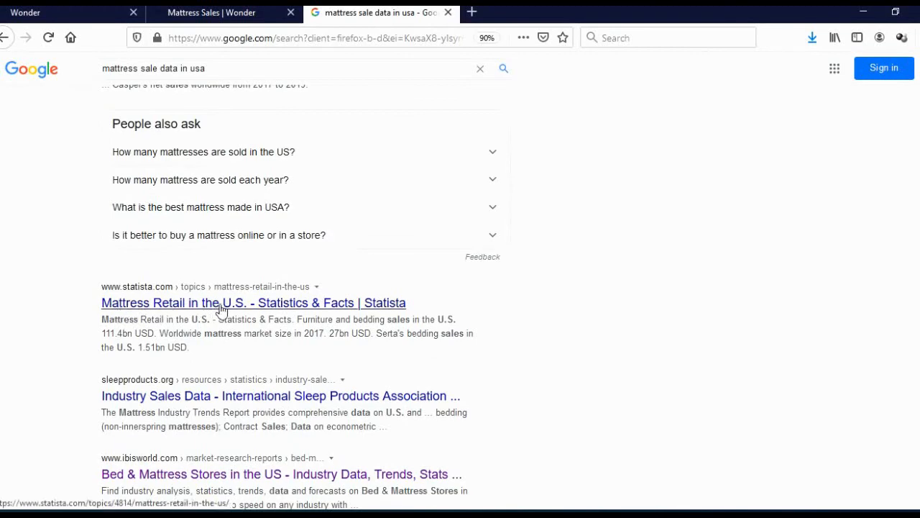
pyautogui.scroll(-3)
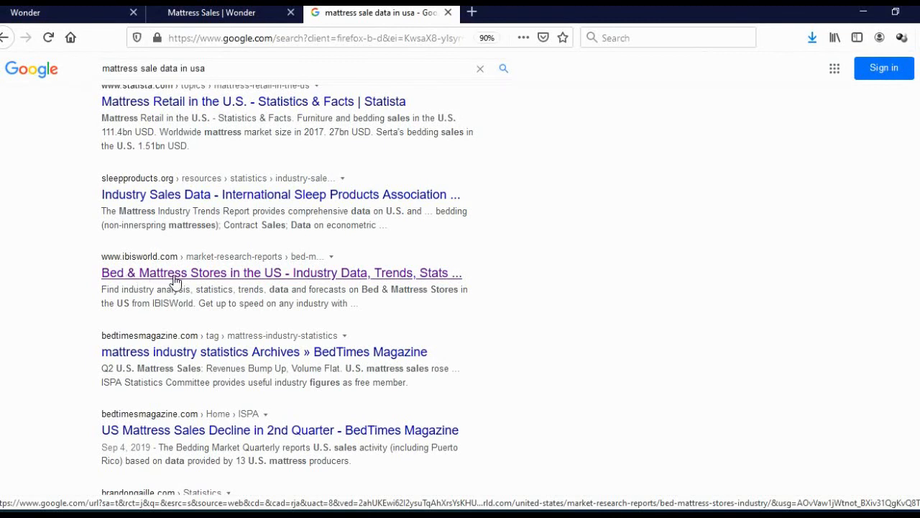
pyautogui.moveTo(299, 279)
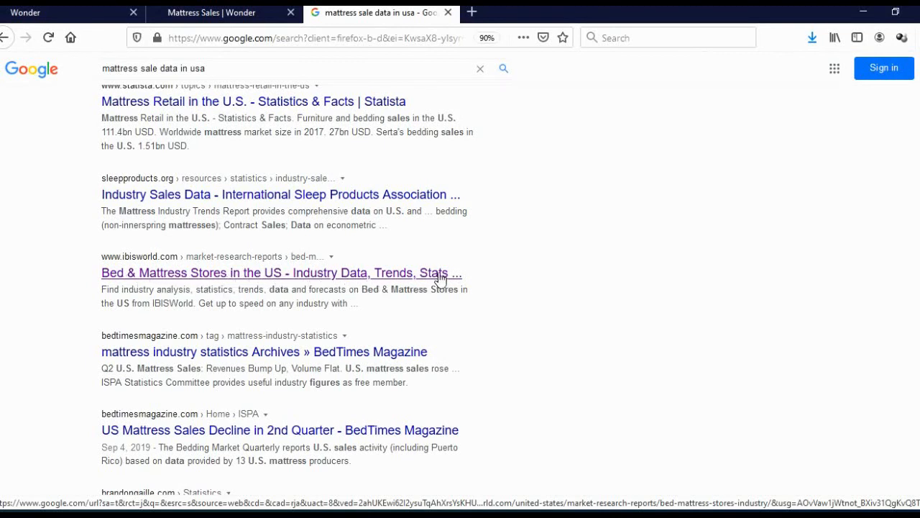
# - Open the IBISWorld Bed & Mattress Stores result and view its 2015–2020 trends summary
pyautogui.click(281, 272)
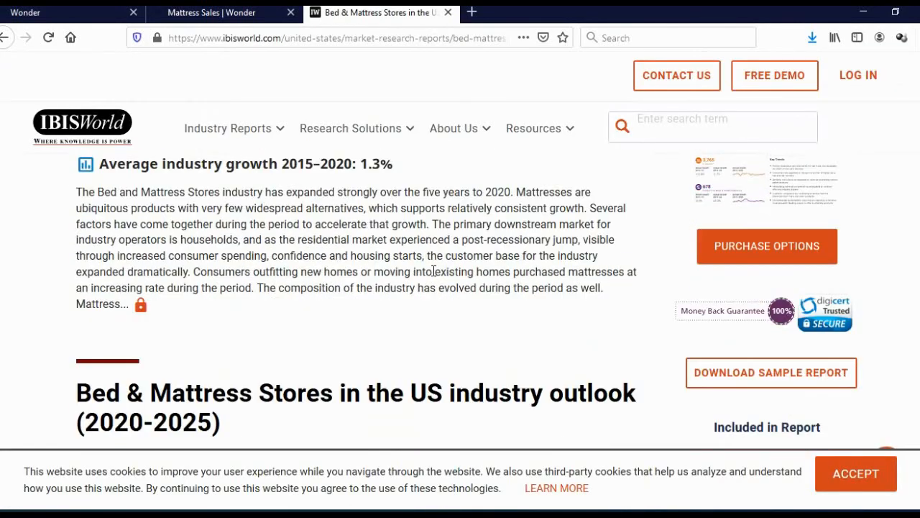
pyautogui.scroll(-3)
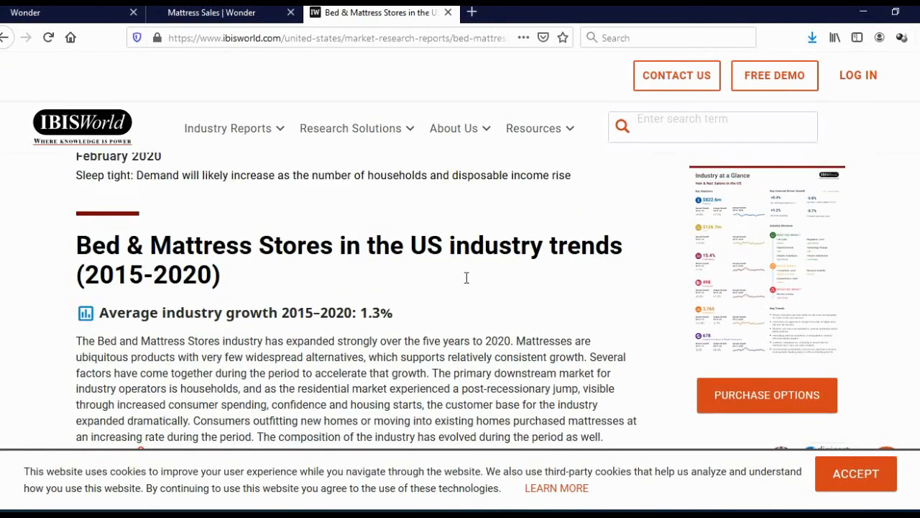
pyautogui.scroll(3)
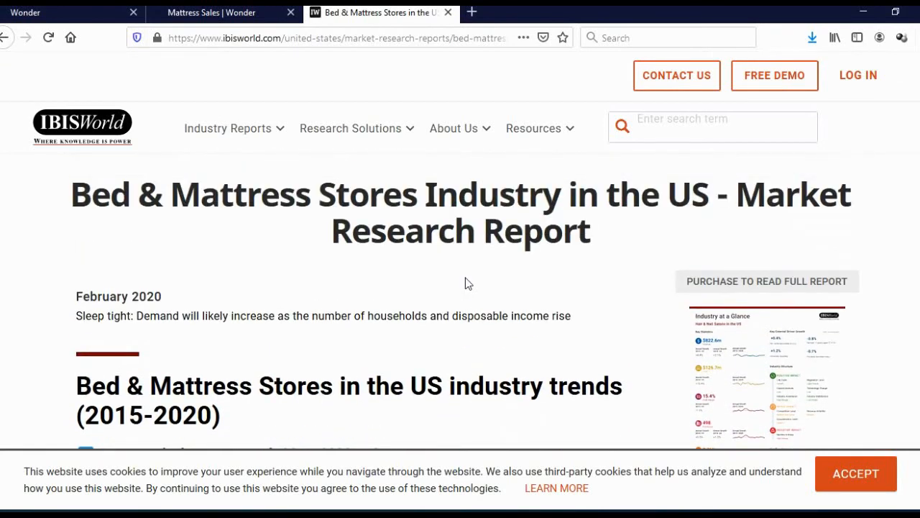